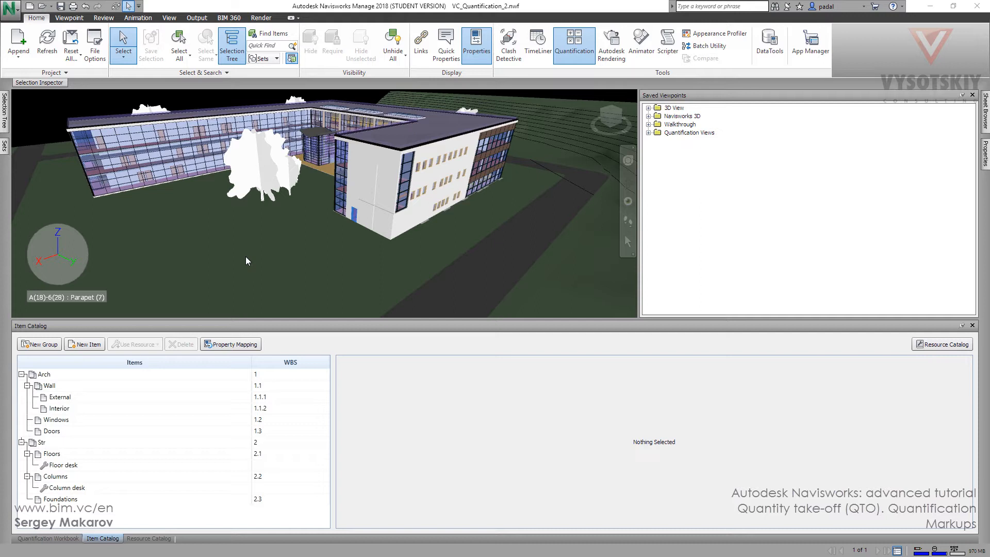
pyautogui.moveTo(896, 551)
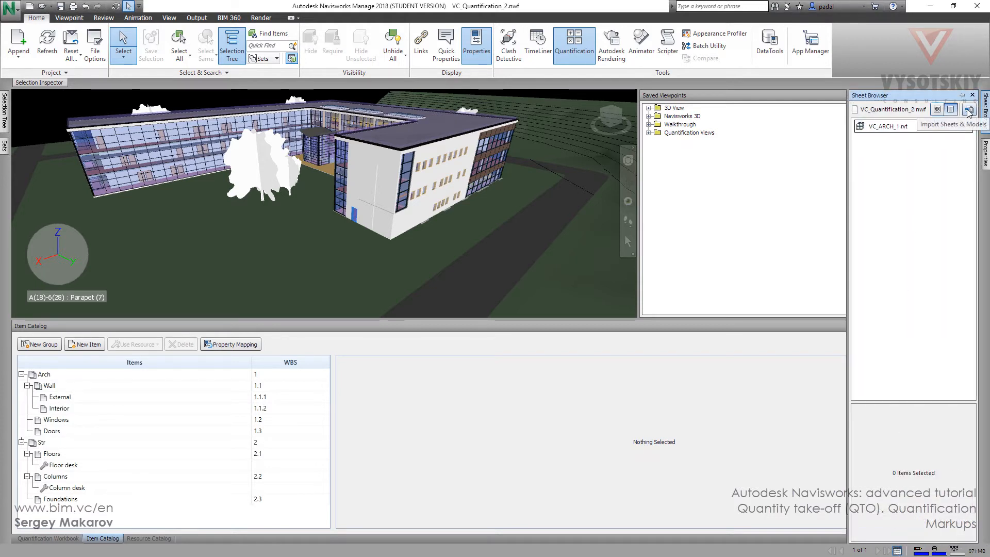
# Step: Import VC_Drawings.dwfx through the Sheet Browser's Import Sheets & Models dialog
pyautogui.click(966, 109)
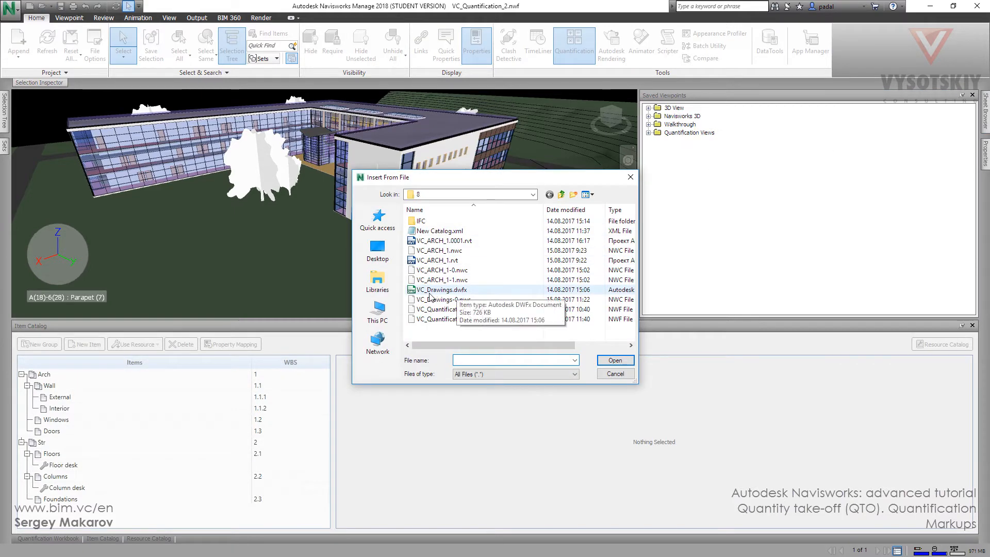
pyautogui.click(441, 289)
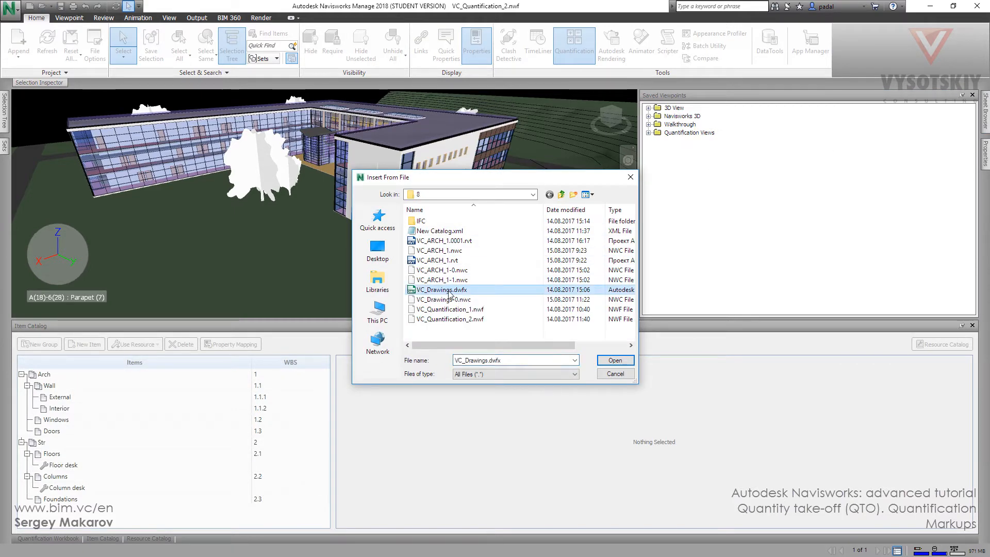
pyautogui.click(613, 360)
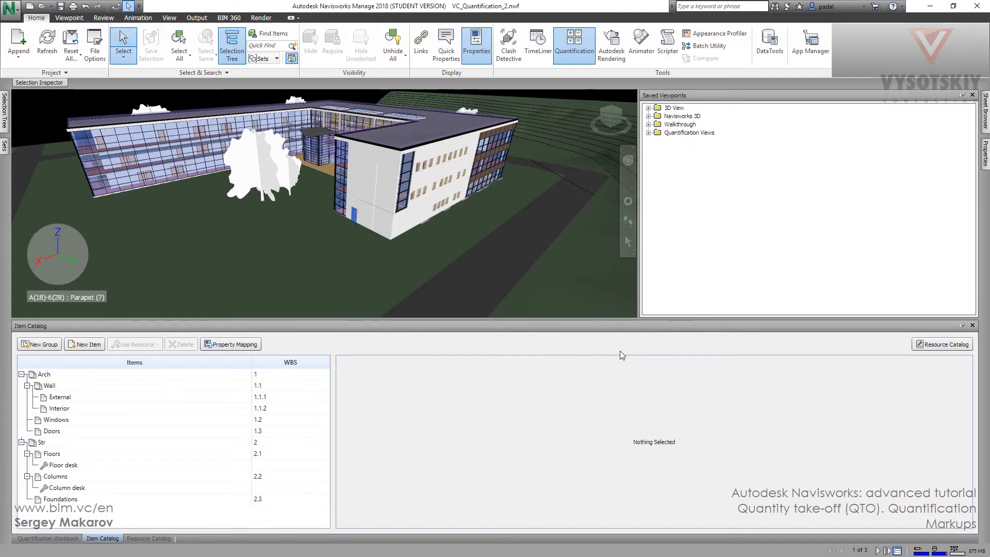
pyautogui.moveTo(841, 541)
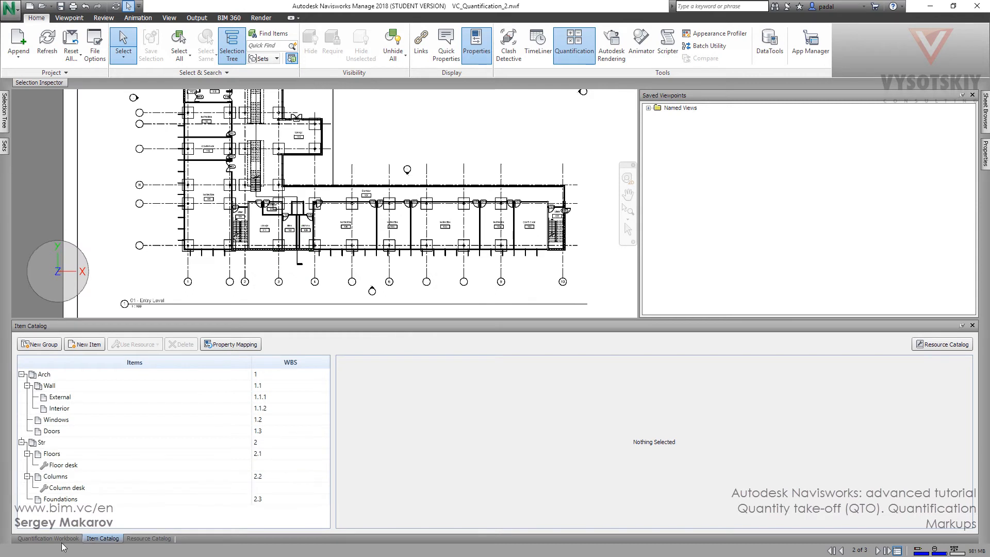
# Step: Show the Quantification Workbook beneath the Entry Level floor plan sheet
pyautogui.click(48, 537)
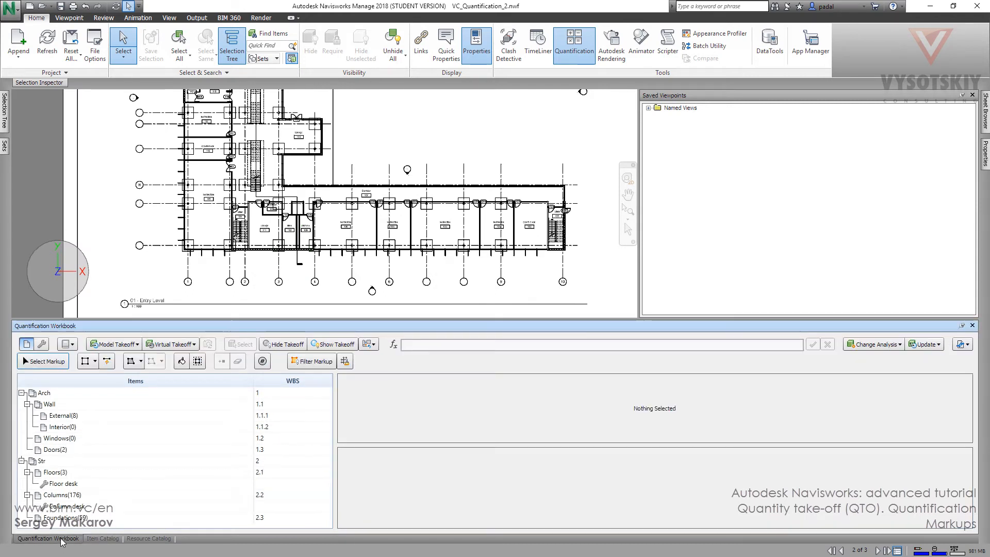
pyautogui.moveTo(42, 360)
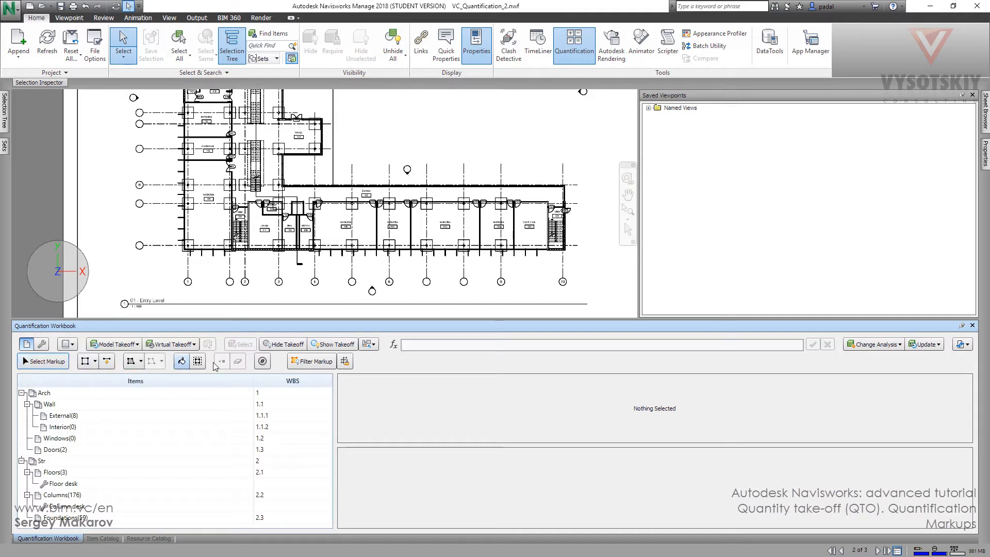
pyautogui.moveTo(262, 360)
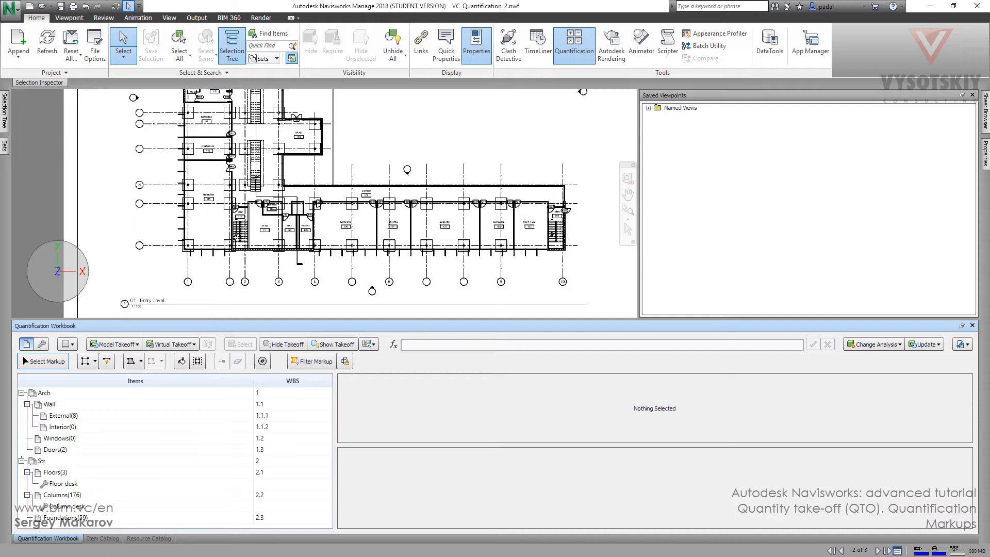
# Step: Create a new Item Catalog group named '2d elem' and return to the workbook
pyautogui.click(102, 537)
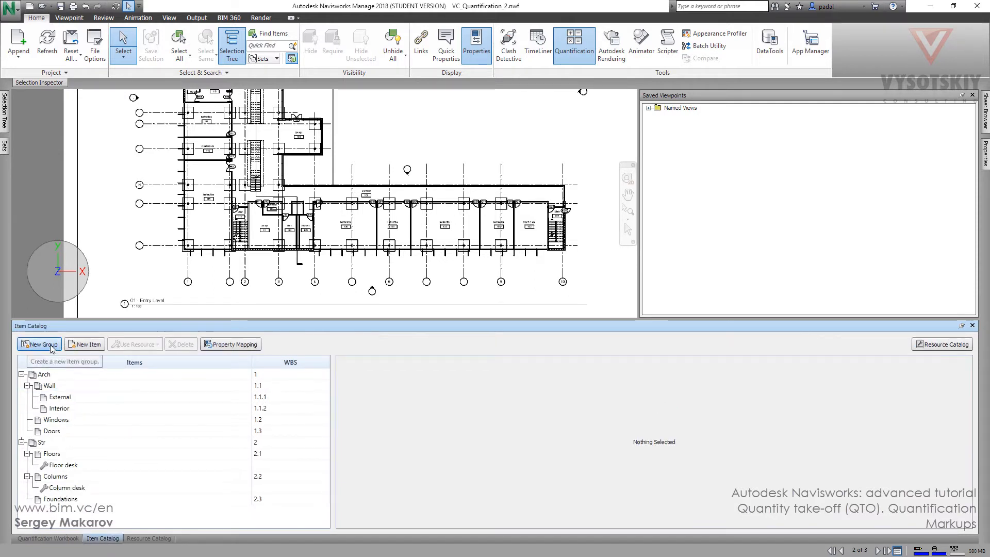
pyautogui.click(87, 343)
pyautogui.write('2d elem')
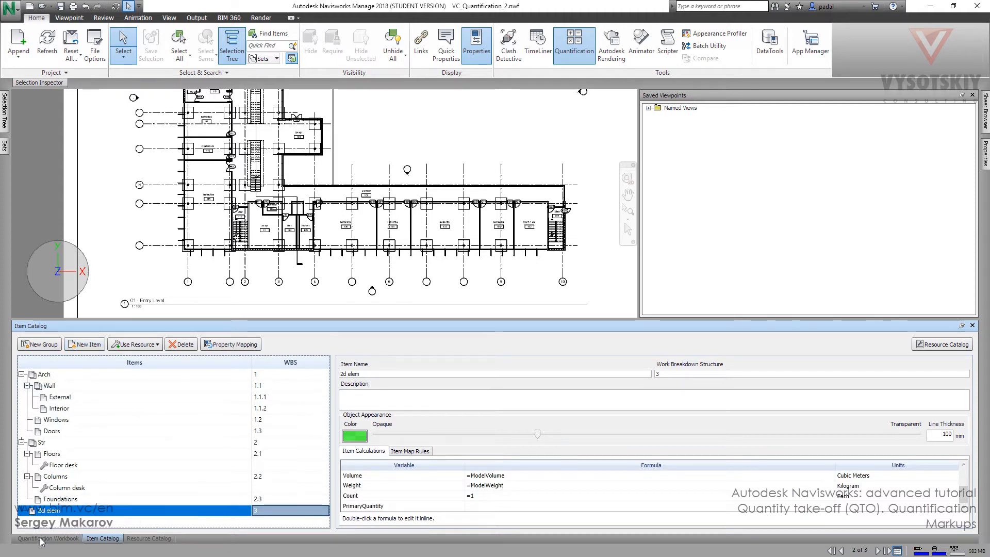
pyautogui.click(48, 537)
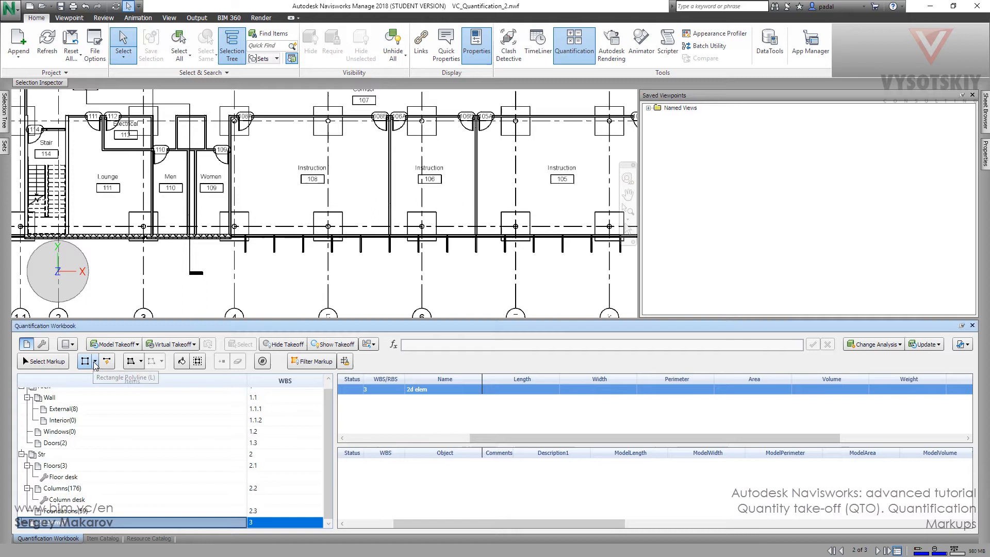
# Step: Trace a free polyline takeoff along room 108's walls, measuring 38.224 m
pyautogui.click(95, 361)
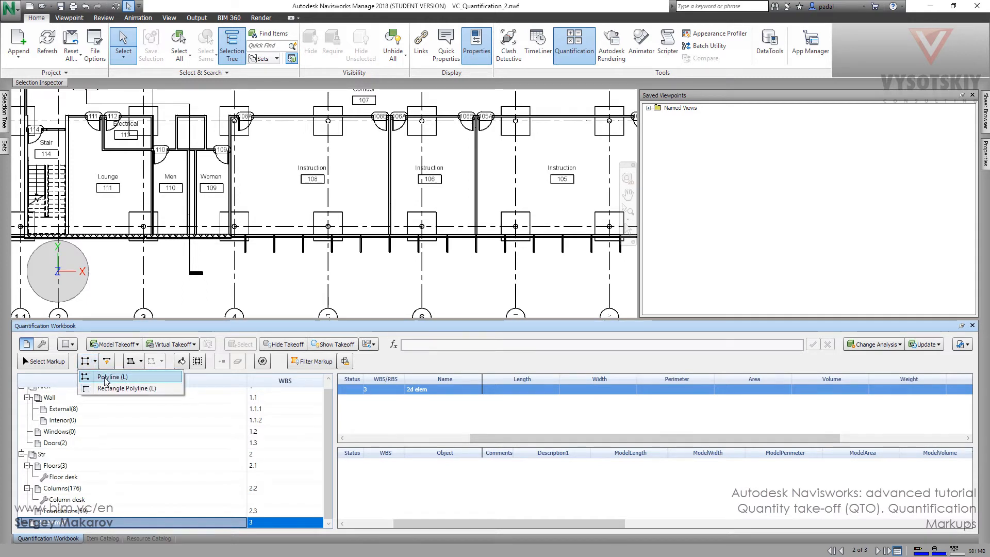
pyautogui.click(111, 376)
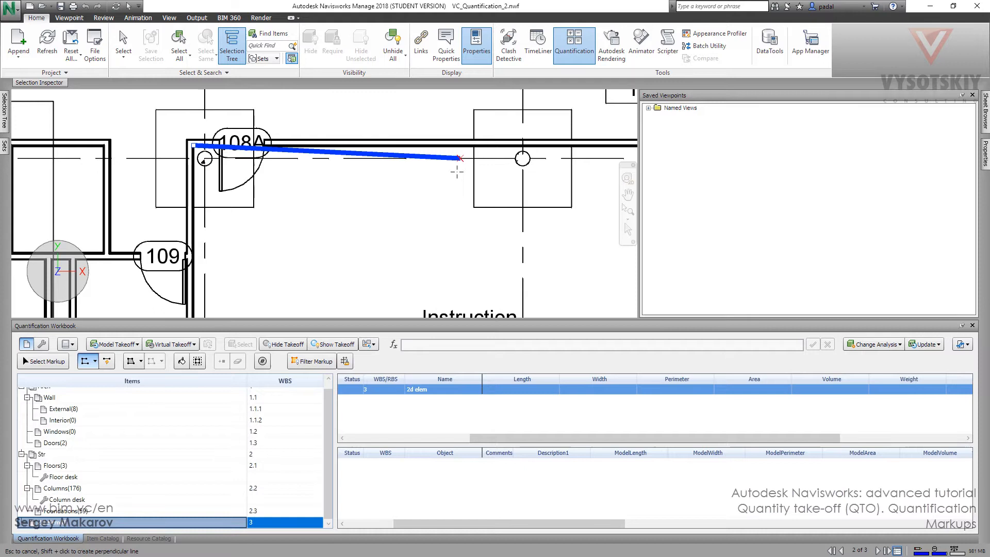
pyautogui.moveTo(448, 205)
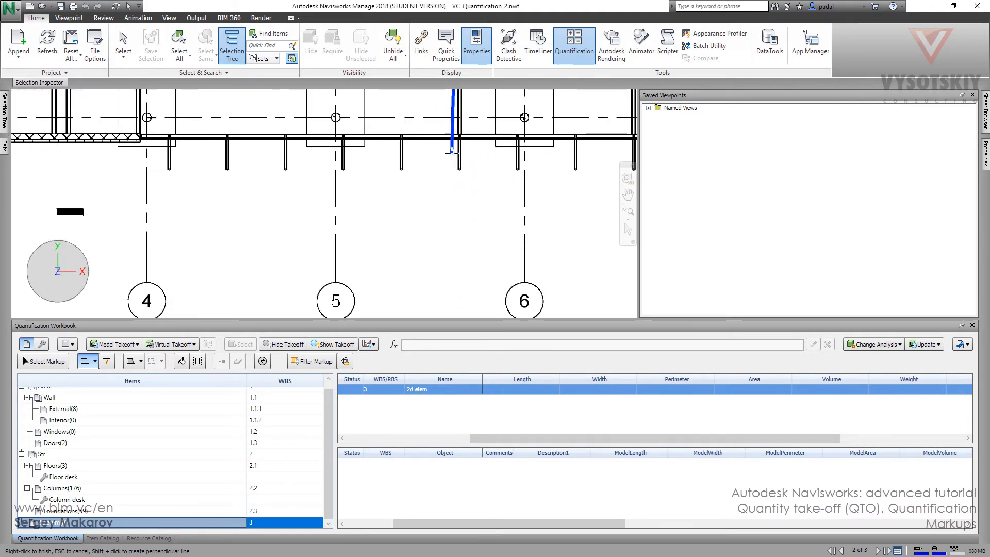
pyautogui.click(152, 138)
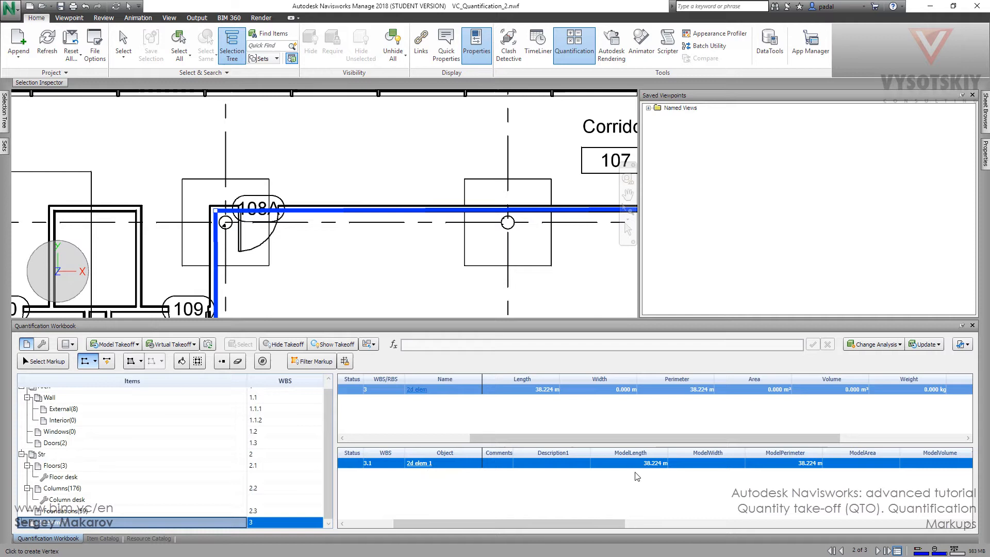
pyautogui.moveTo(645, 475)
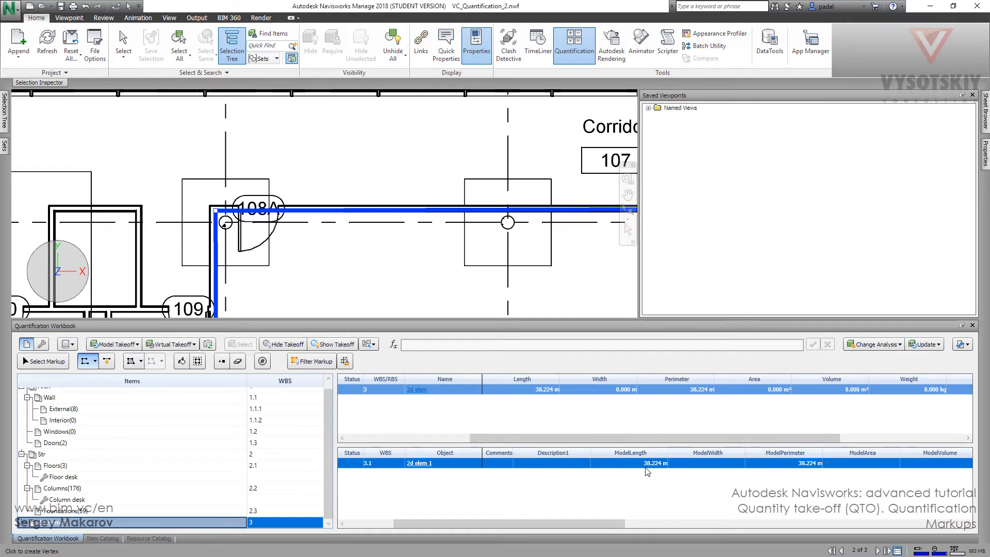
pyautogui.moveTo(646, 467)
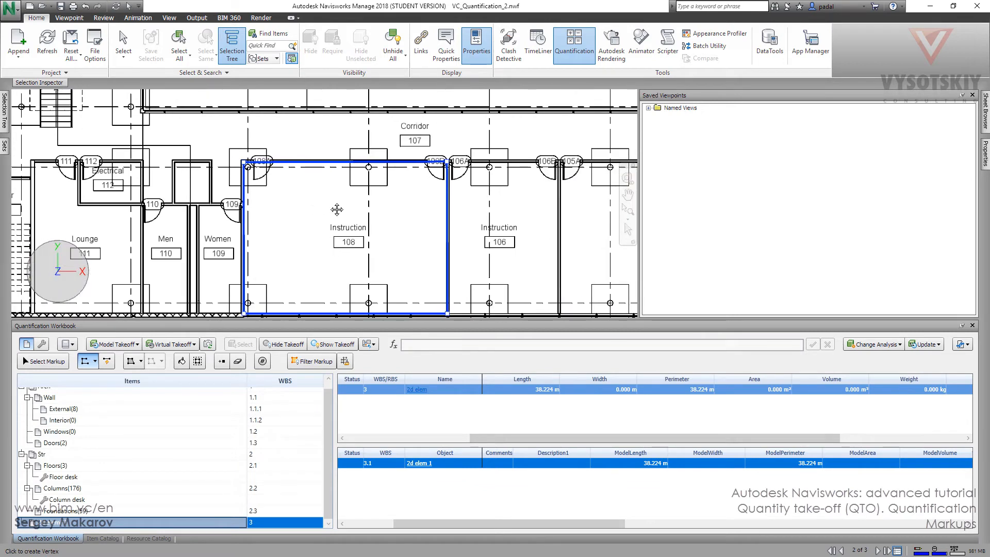
# Step: Add a rectangle polyline takeoff around room 106, 27.835 m, total 66.060 m
pyautogui.click(93, 360)
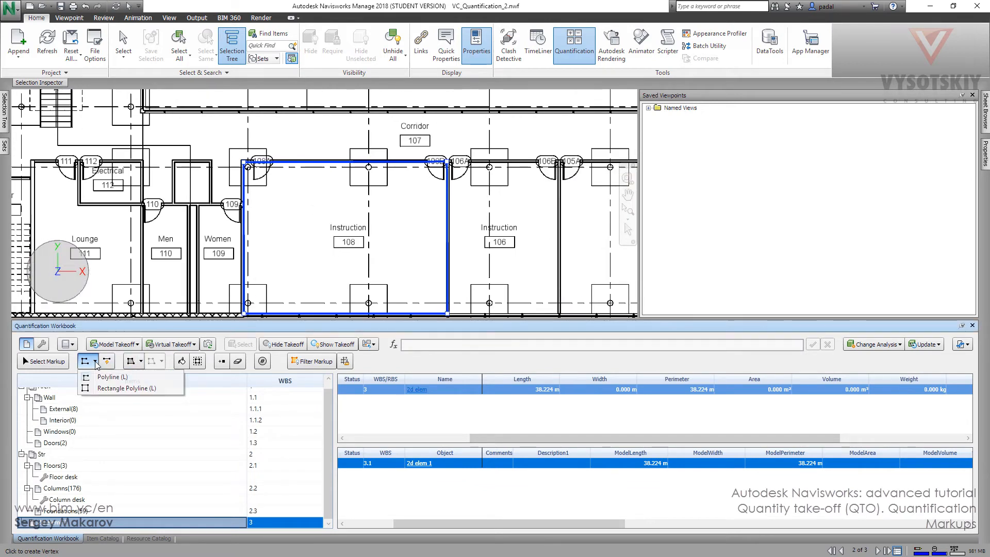
pyautogui.moveTo(126, 388)
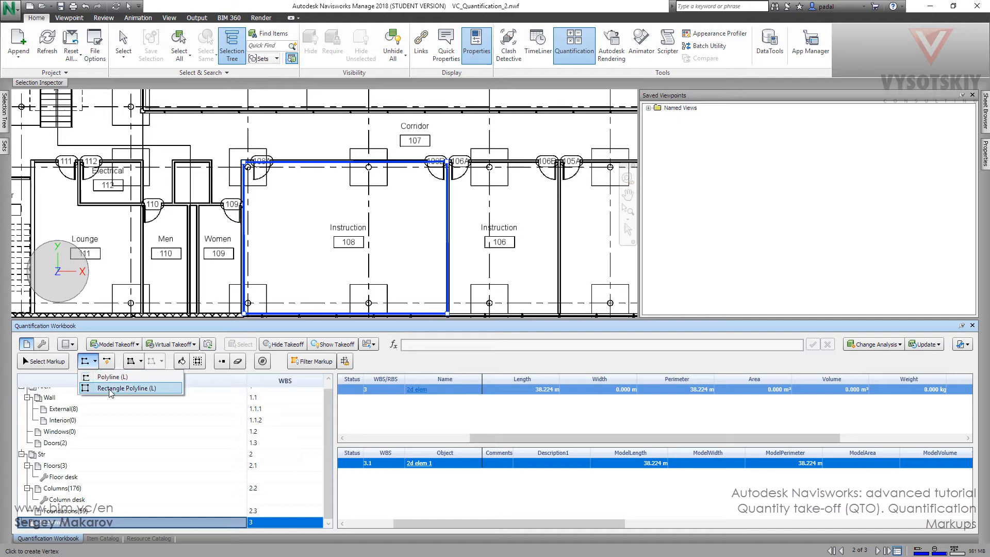
pyautogui.click(129, 388)
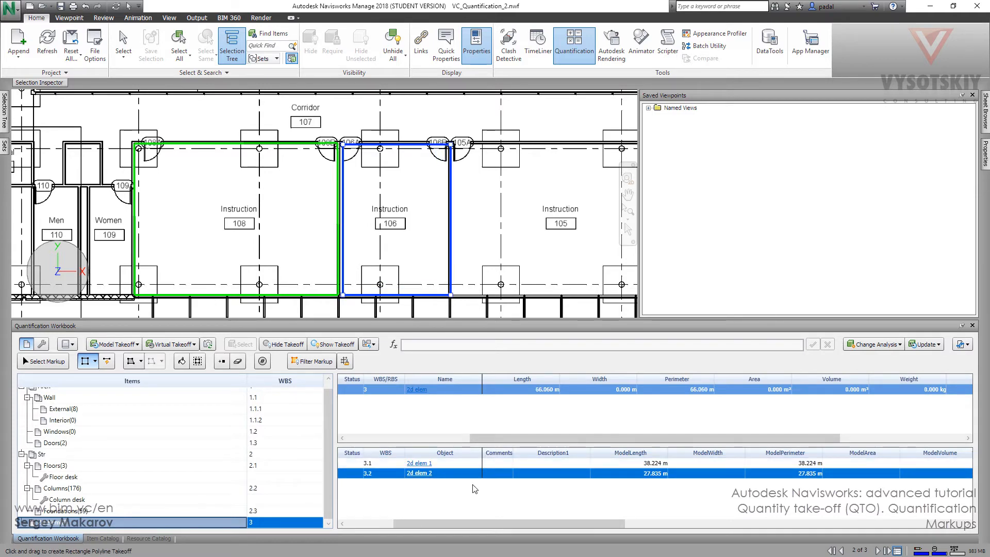
pyautogui.moveTo(689, 391)
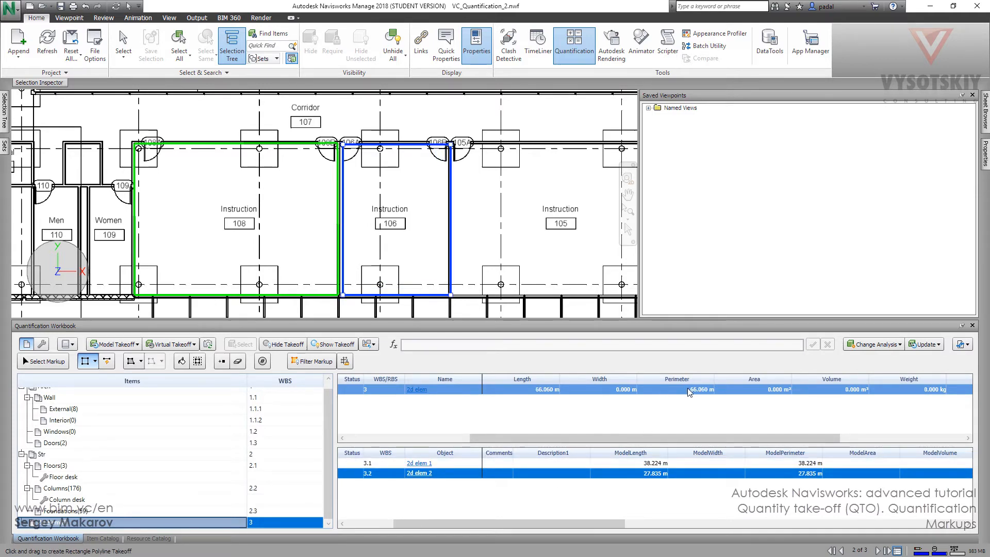
pyautogui.moveTo(772, 397)
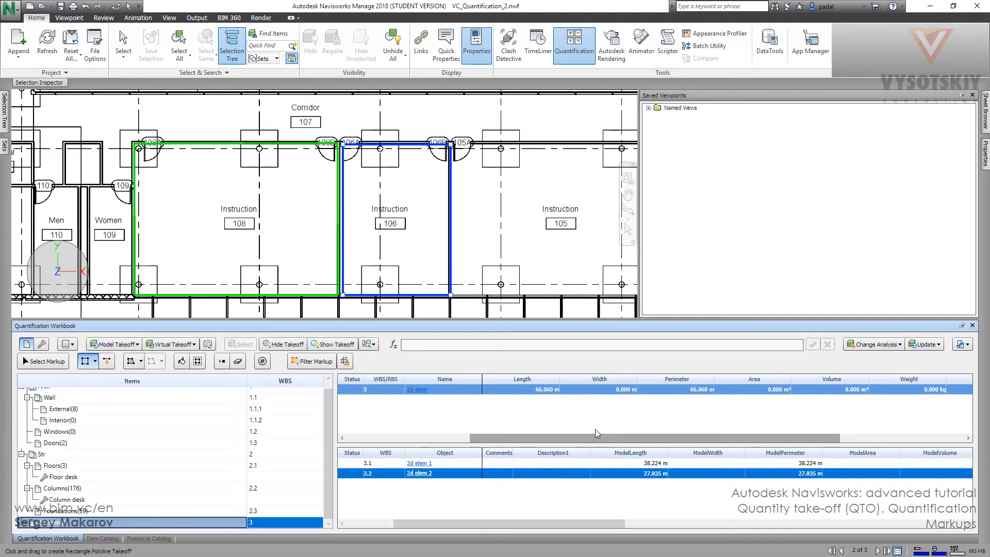
pyautogui.moveTo(491, 483)
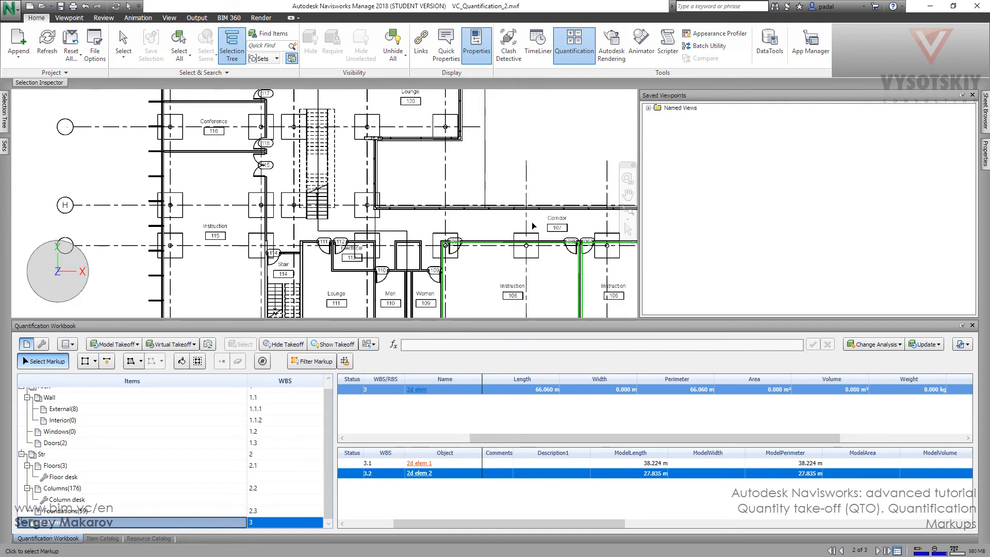
pyautogui.moveTo(131, 360)
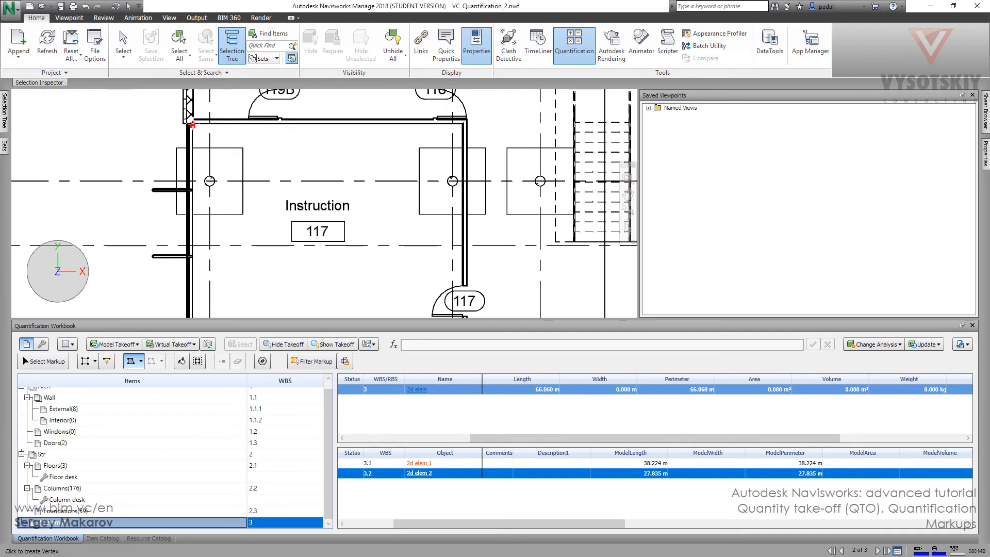
# Step: Draw an area takeoff over room 117: 28.268 m perimeter, 48.629 m² area
pyautogui.click(463, 124)
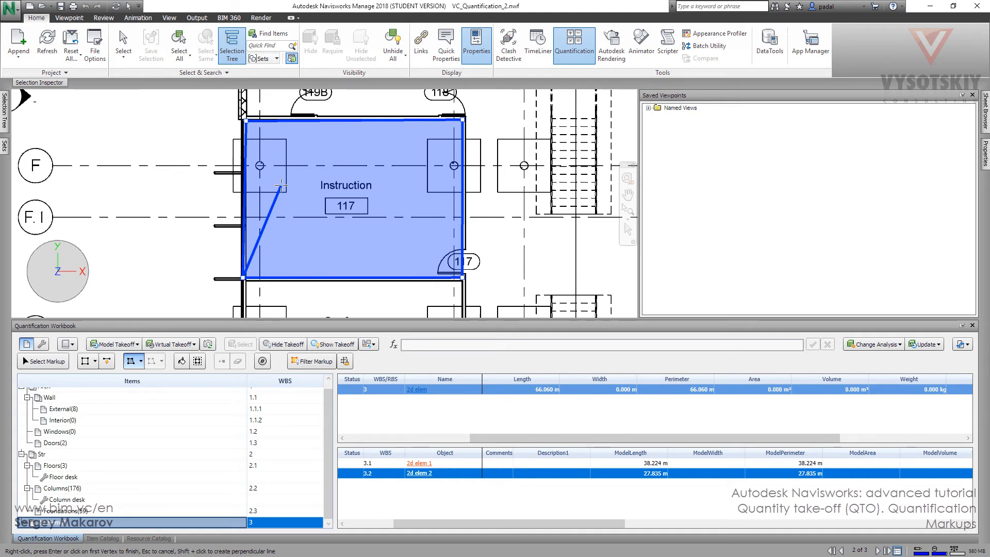
pyautogui.click(278, 186)
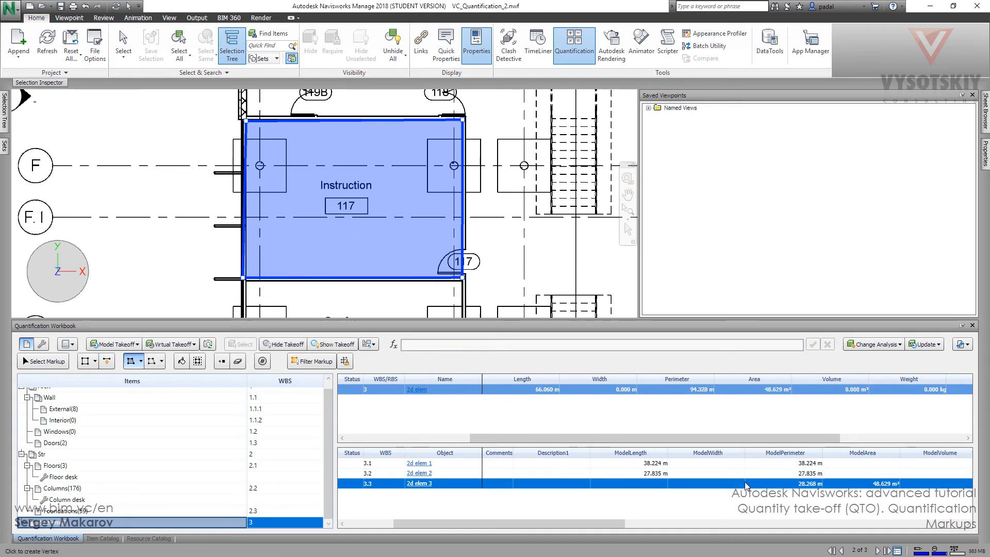
pyautogui.moveTo(871, 459)
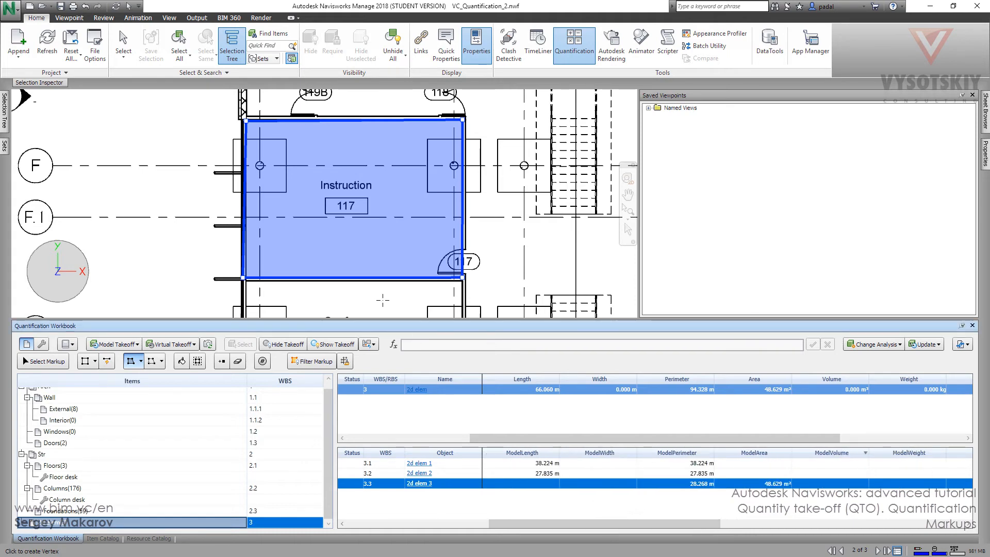
pyautogui.moveTo(221, 361)
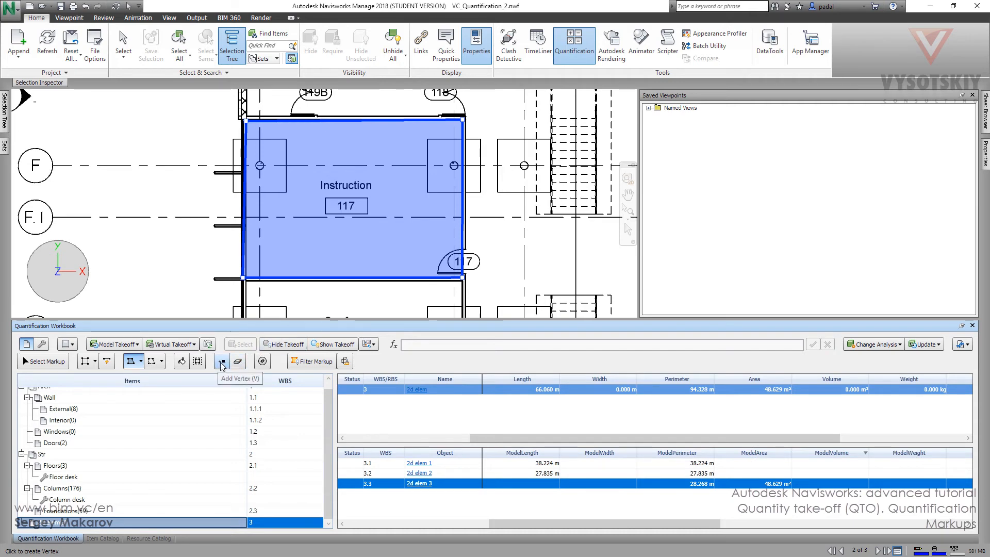
# Step: Add a vertex to room 117's area and pull it out, enlarging it to 54.668 m²
pyautogui.click(221, 360)
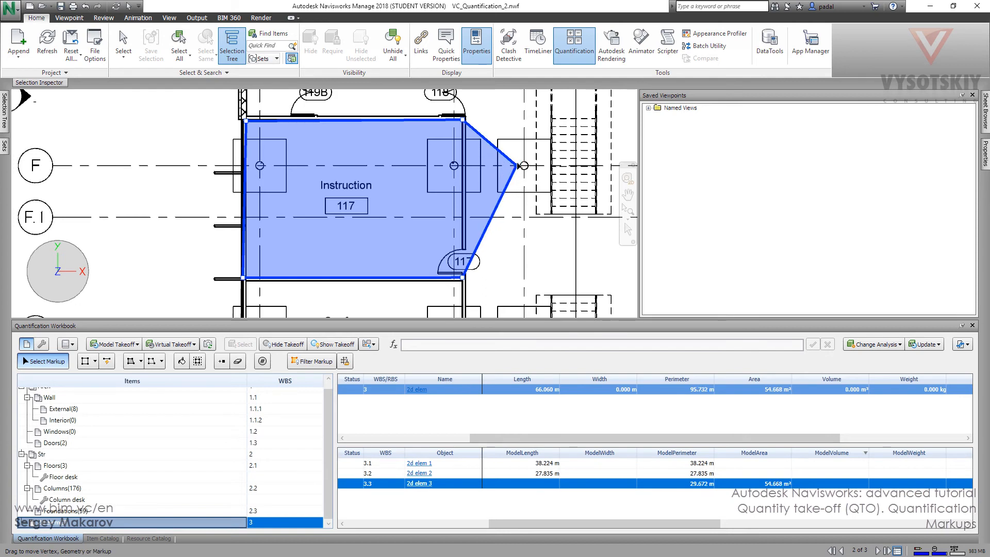
pyautogui.moveTo(514, 166)
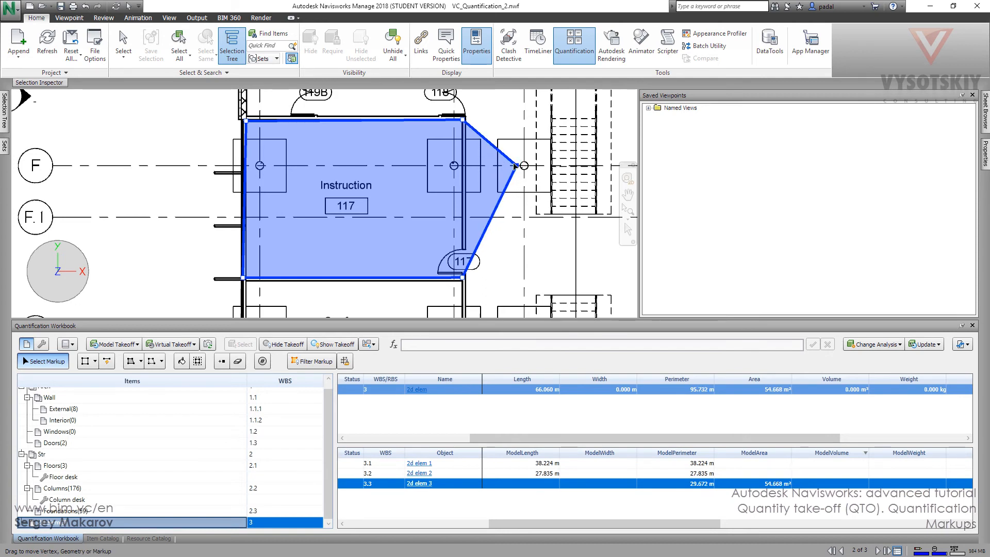
pyautogui.moveTo(154, 360)
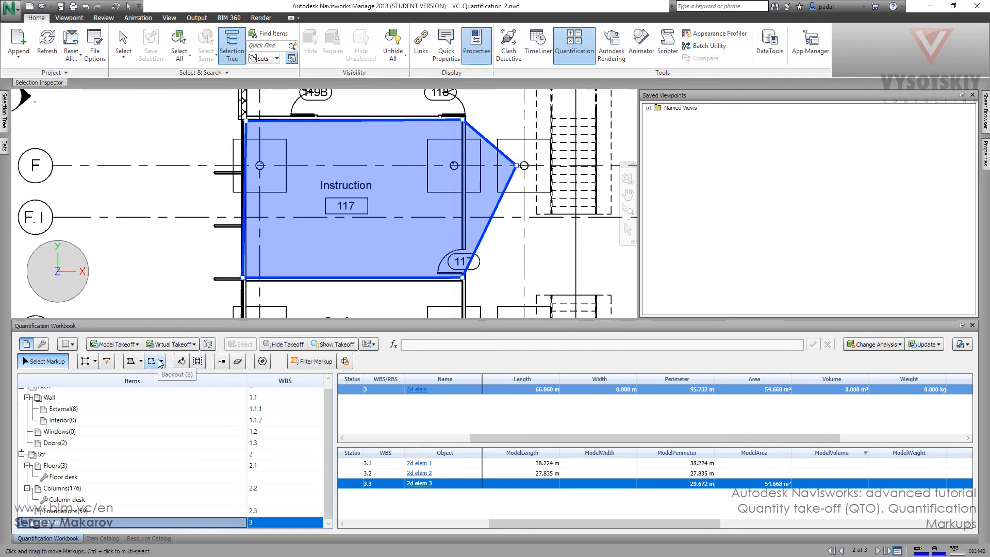
# Step: Cut a Rectangle Backout from the lower part of room 117's area, leaving 49.559 m²
pyautogui.click(162, 360)
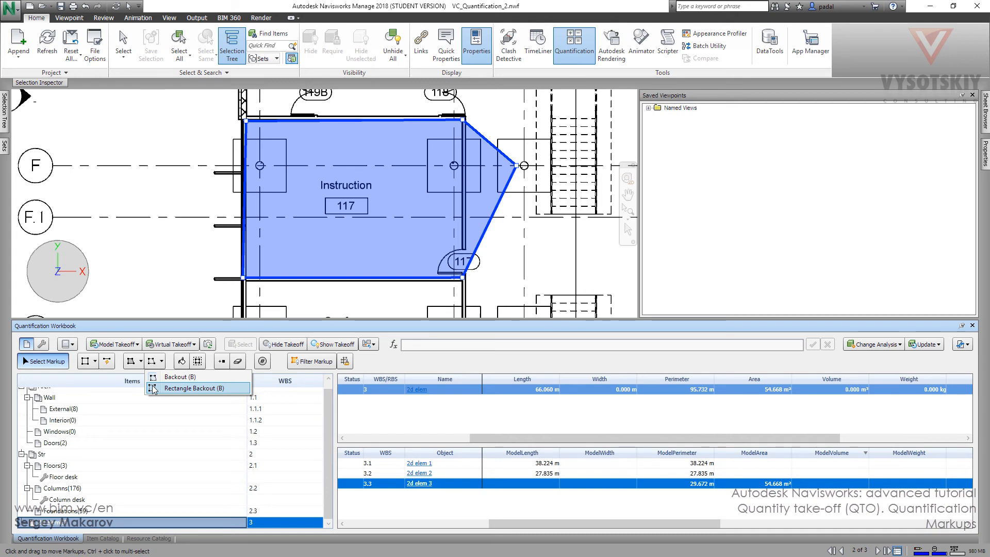
pyautogui.click(197, 388)
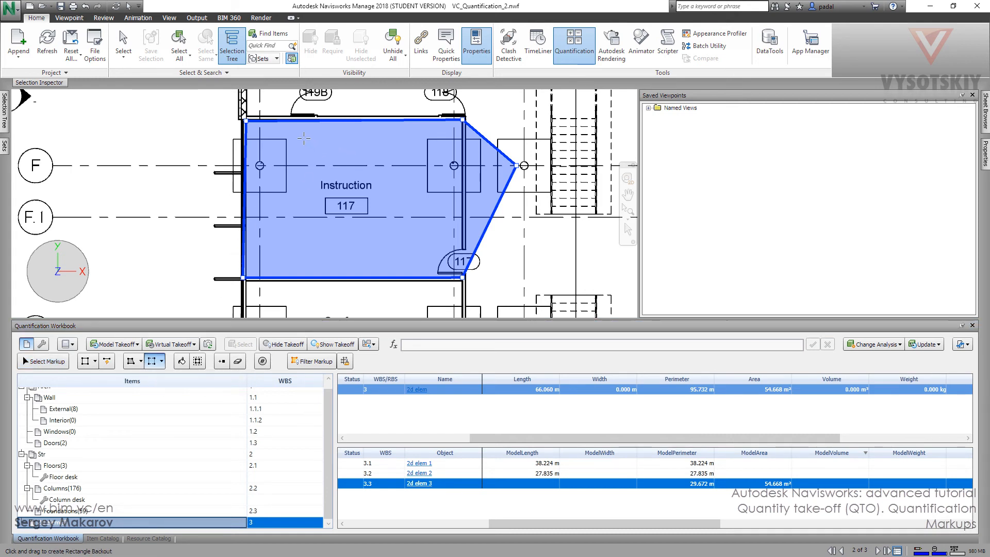
pyautogui.moveTo(393, 139)
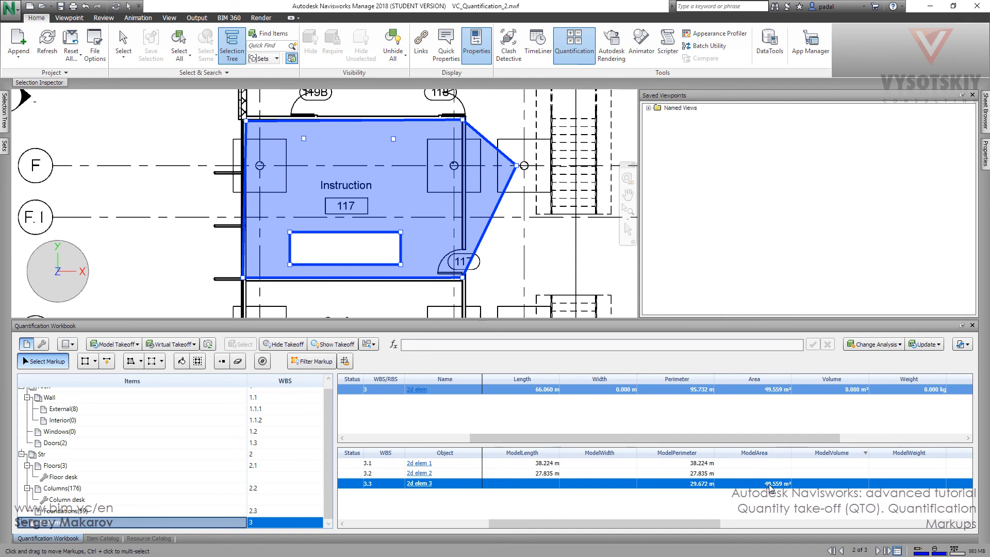
pyautogui.click(161, 361)
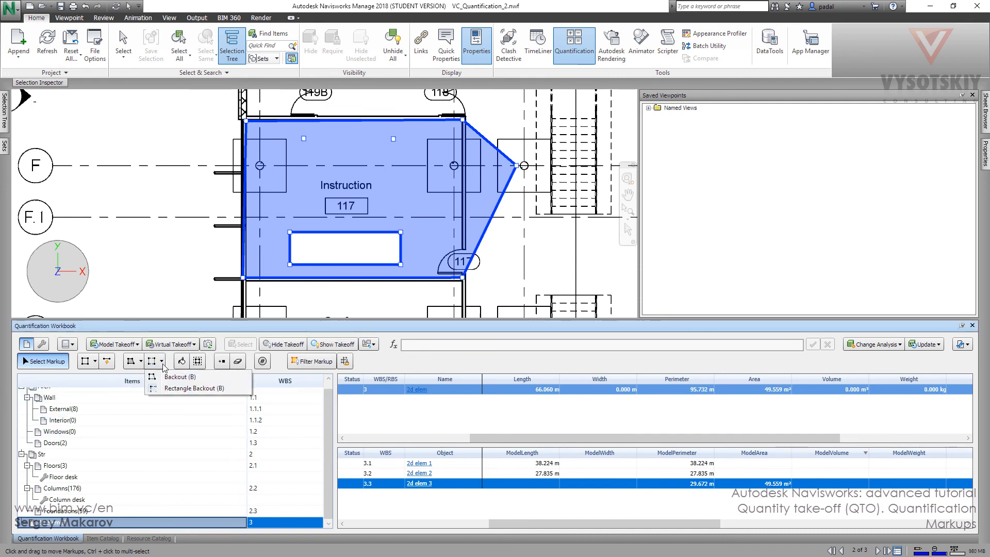
# Step: Start a free-form Backout polygon inside room 117's area near the label
pyautogui.click(179, 376)
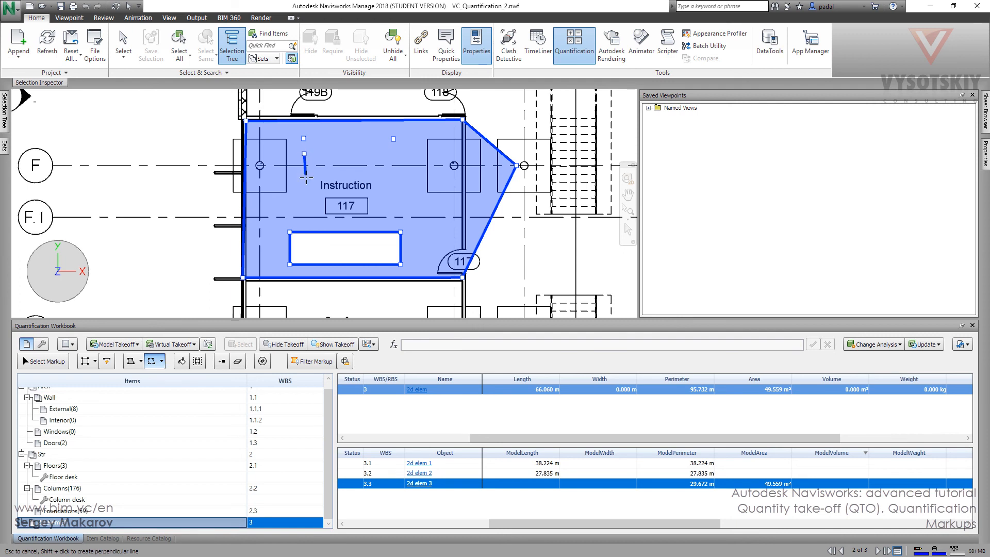
pyautogui.click(417, 196)
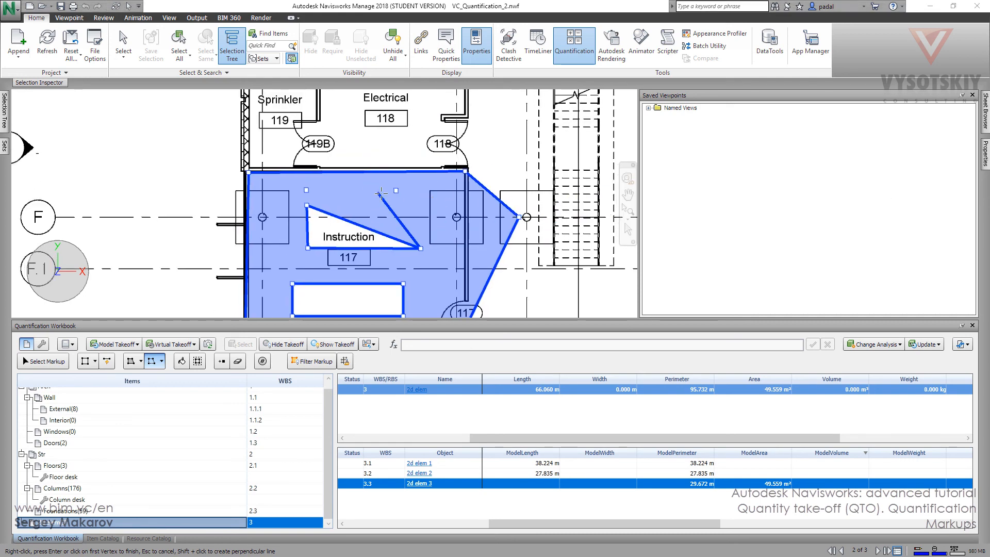
pyautogui.click(372, 187)
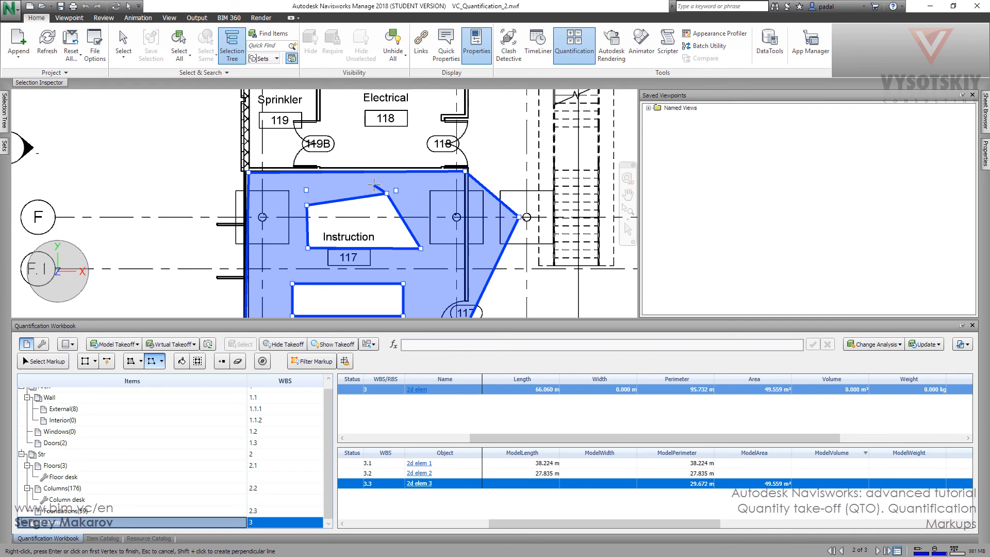